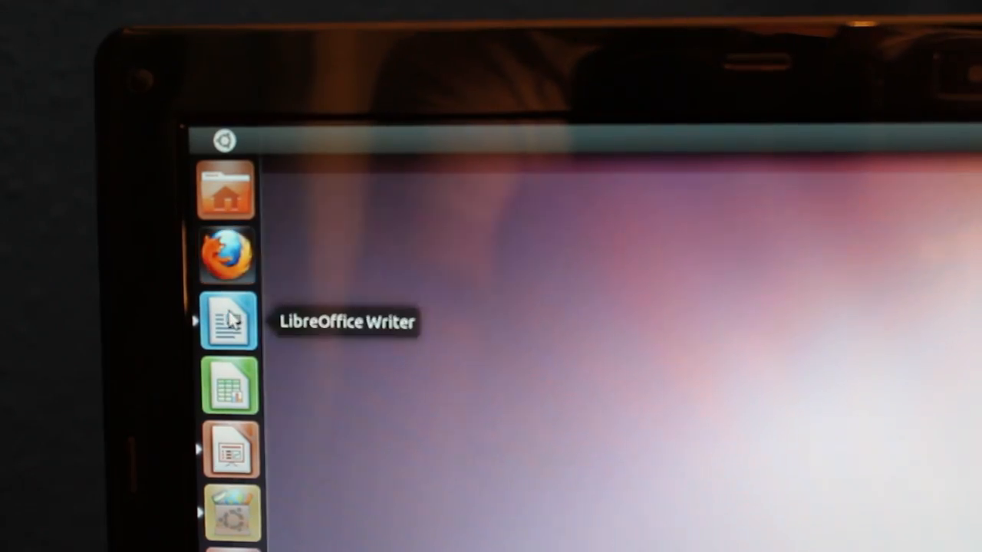
- Launch LibreOffice Writer from the Unity launcher, opening a blank document
click(227, 321)
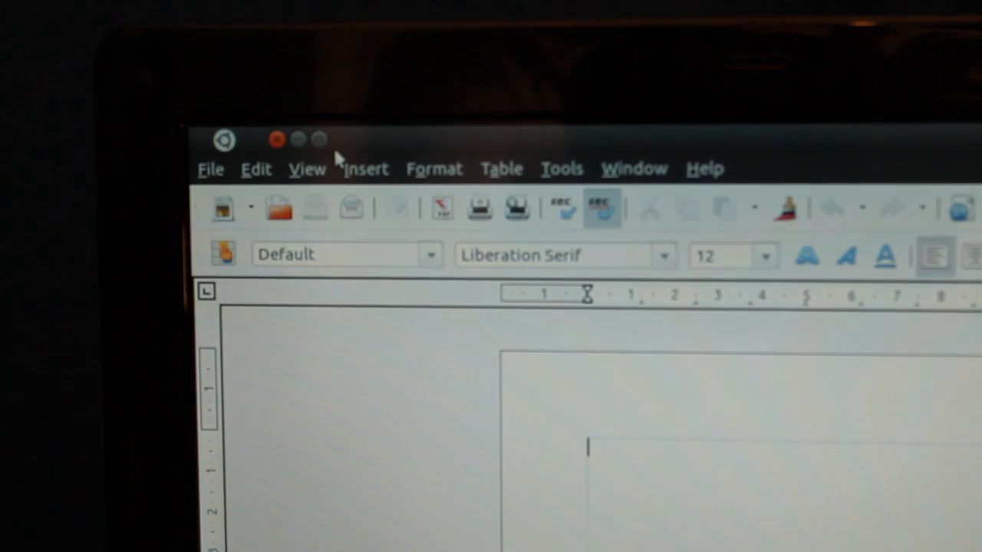